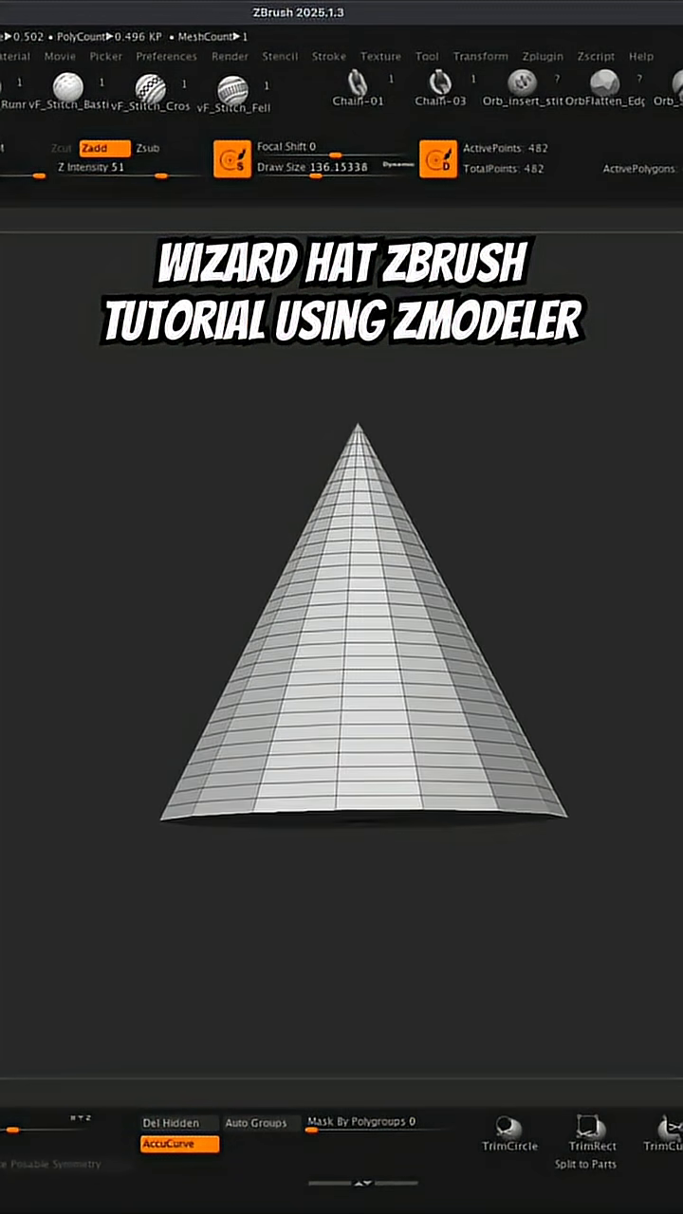
- Lower the cone's vertical divisions in Initialize to thin out its horizontal edge loops
{"action": "left_click_drag", "start_coordinate": [360, 616], "coordinate": [360, 759]}
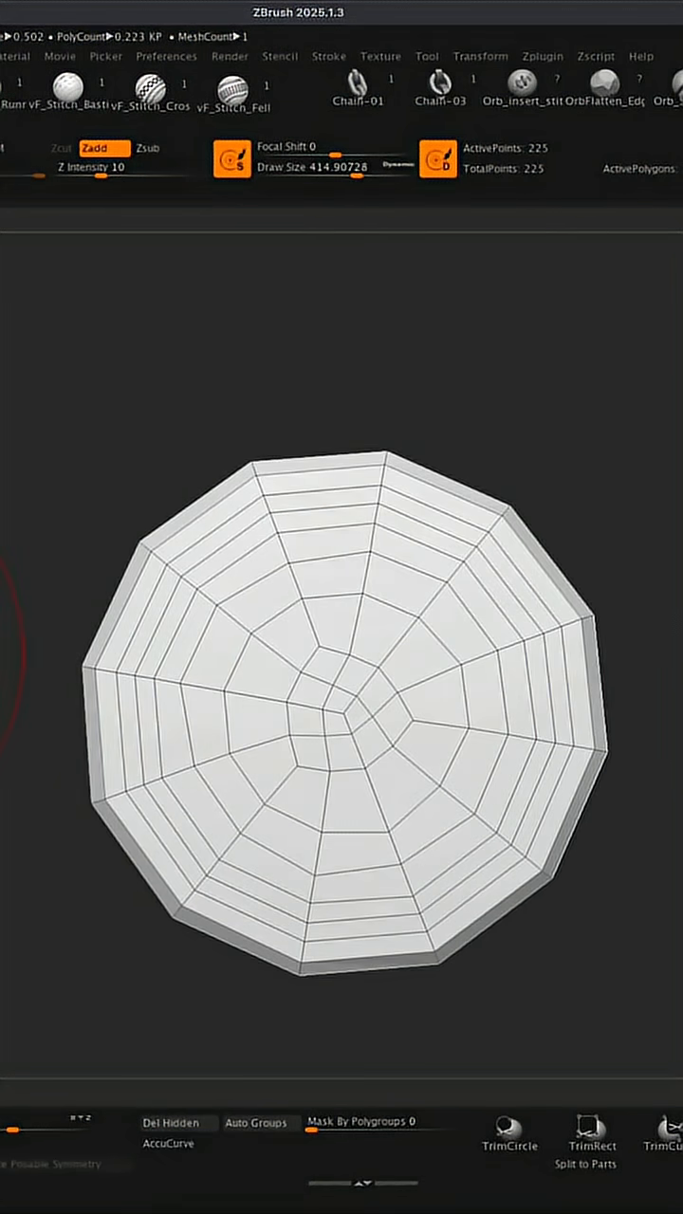
{"action": "left_click", "coordinate": [158, 148]}
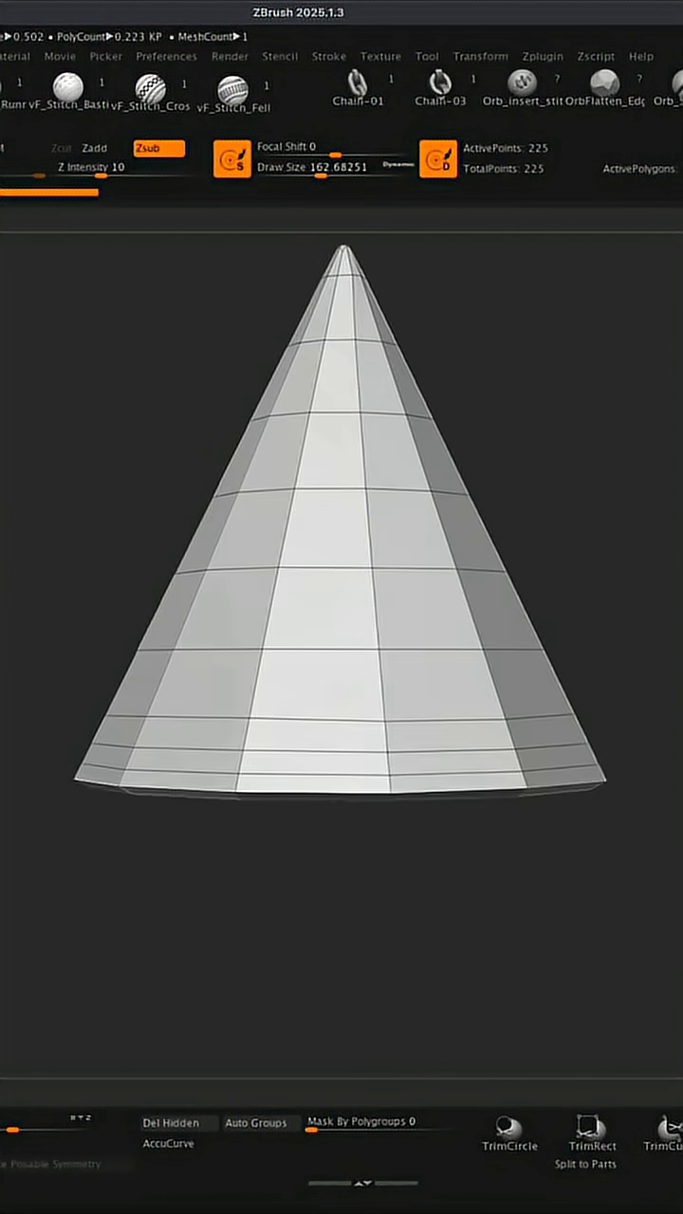
{"action": "mouse_move", "coordinate": [219, 794]}
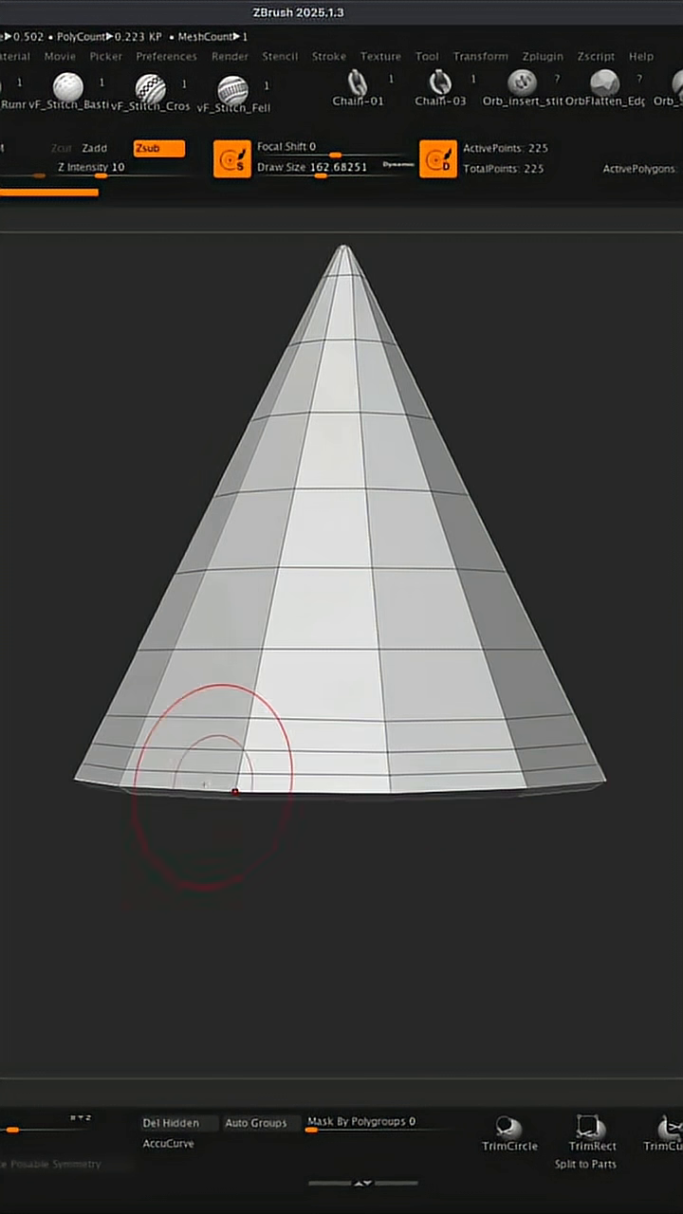
{"action": "mouse_move", "coordinate": [588, 797]}
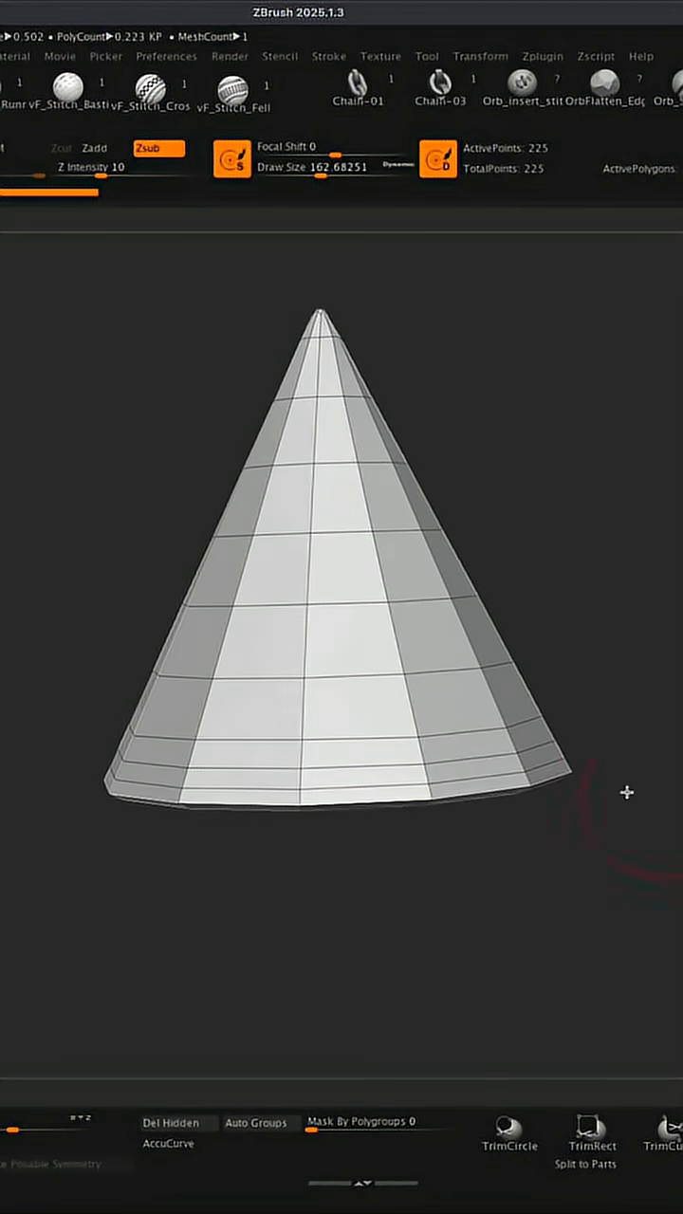
{"action": "mouse_move", "coordinate": [358, 785]}
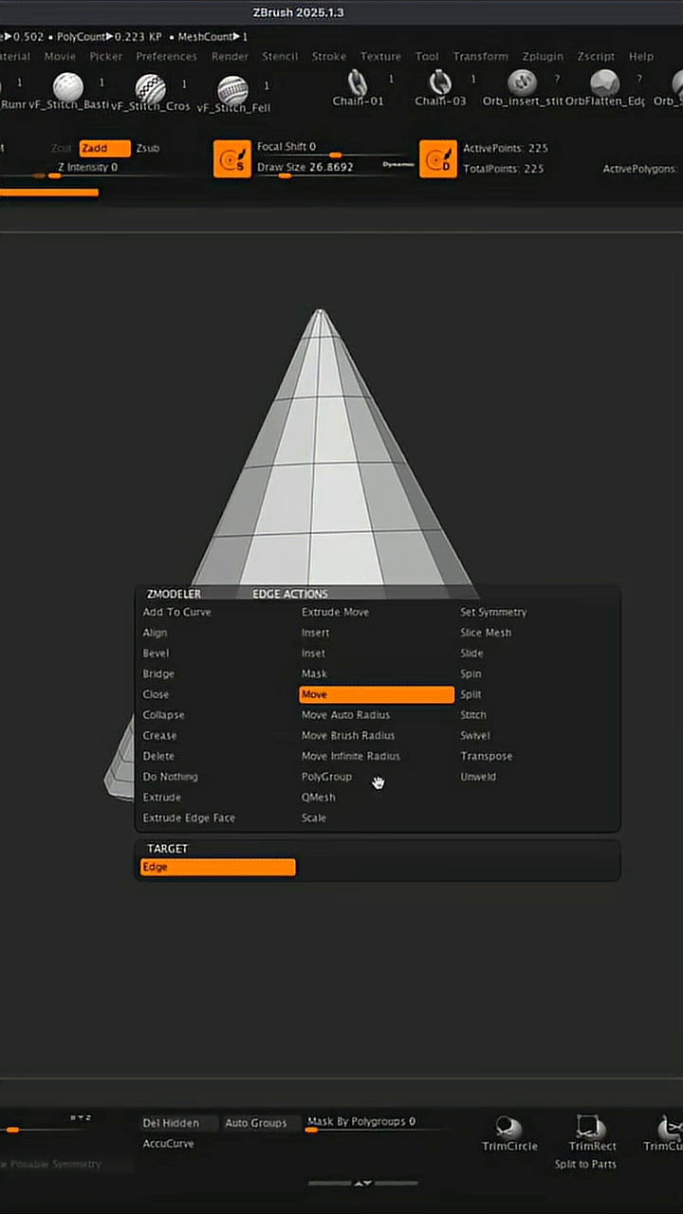
- Choose ZModeler Edge Move so the bottom loops can be pulled out into a brim
{"action": "left_click", "coordinate": [313, 694]}
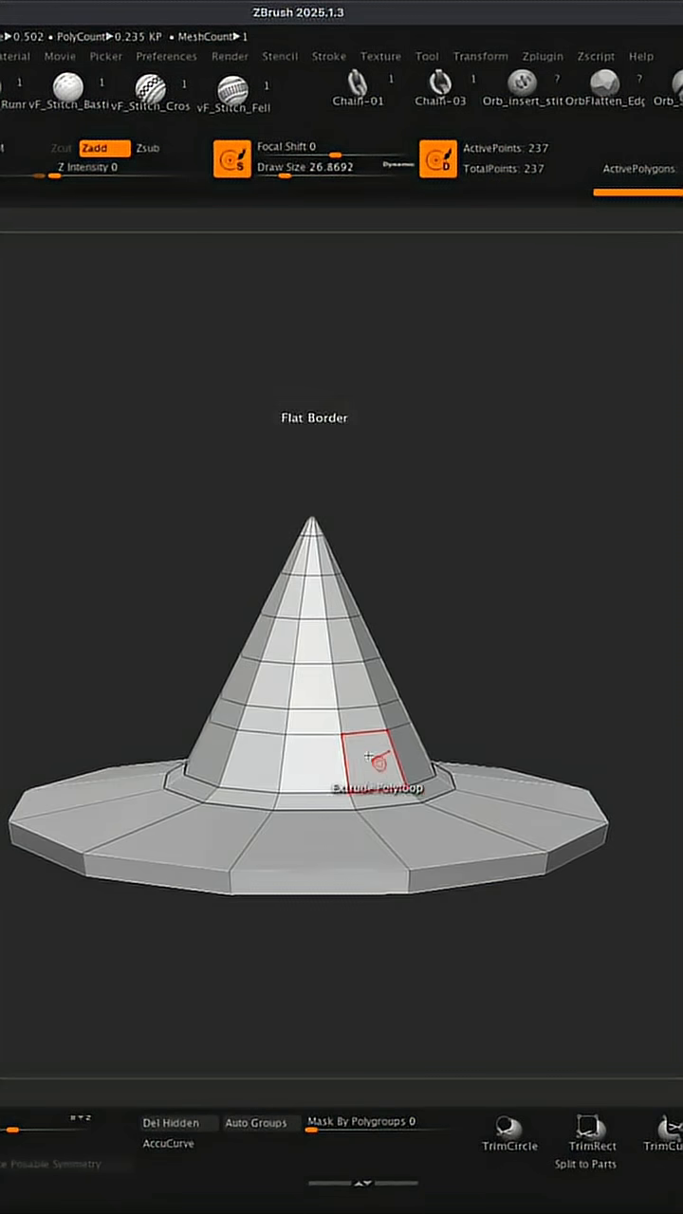
- Extrude the inserted polyloop outward to form the band above the brim
{"action": "left_click", "coordinate": [373, 759]}
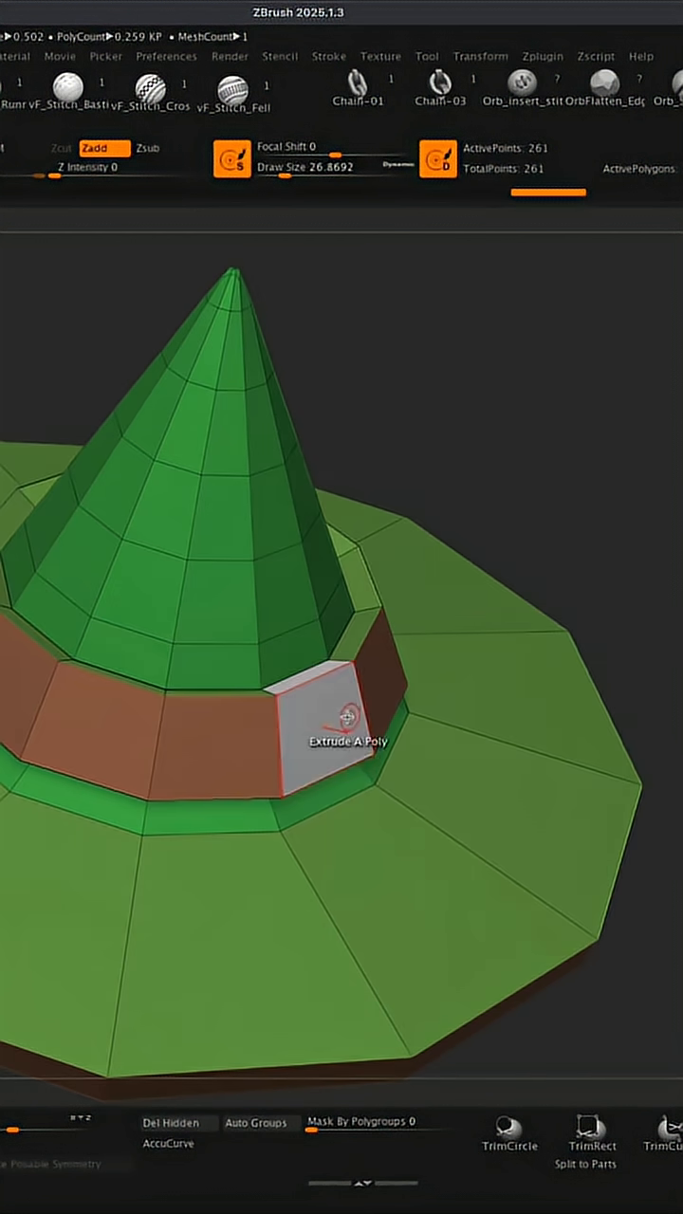
- Pull one band face outward to start the square buckle
{"action": "left_click_drag", "start_coordinate": [341, 730], "coordinate": [346, 697]}
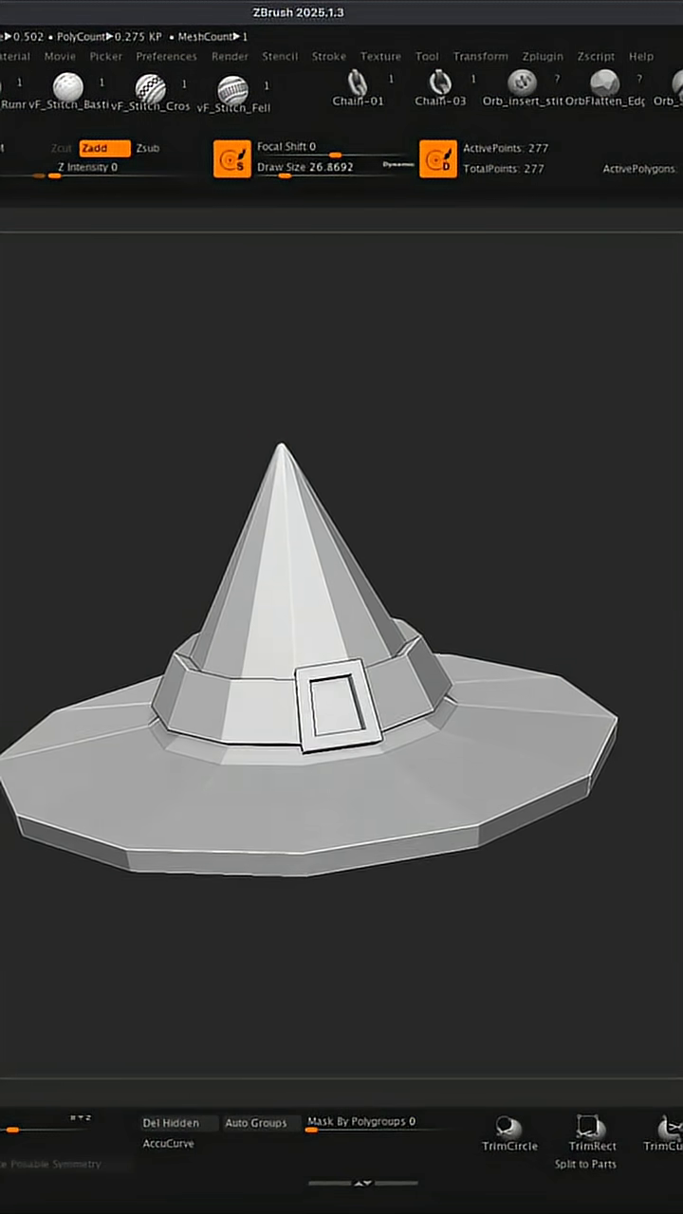
- Face the hat straight on and bend its tip sideways with the Bend Curve handle
{"action": "left_click_drag", "start_coordinate": [281, 450], "coordinate": [291, 527]}
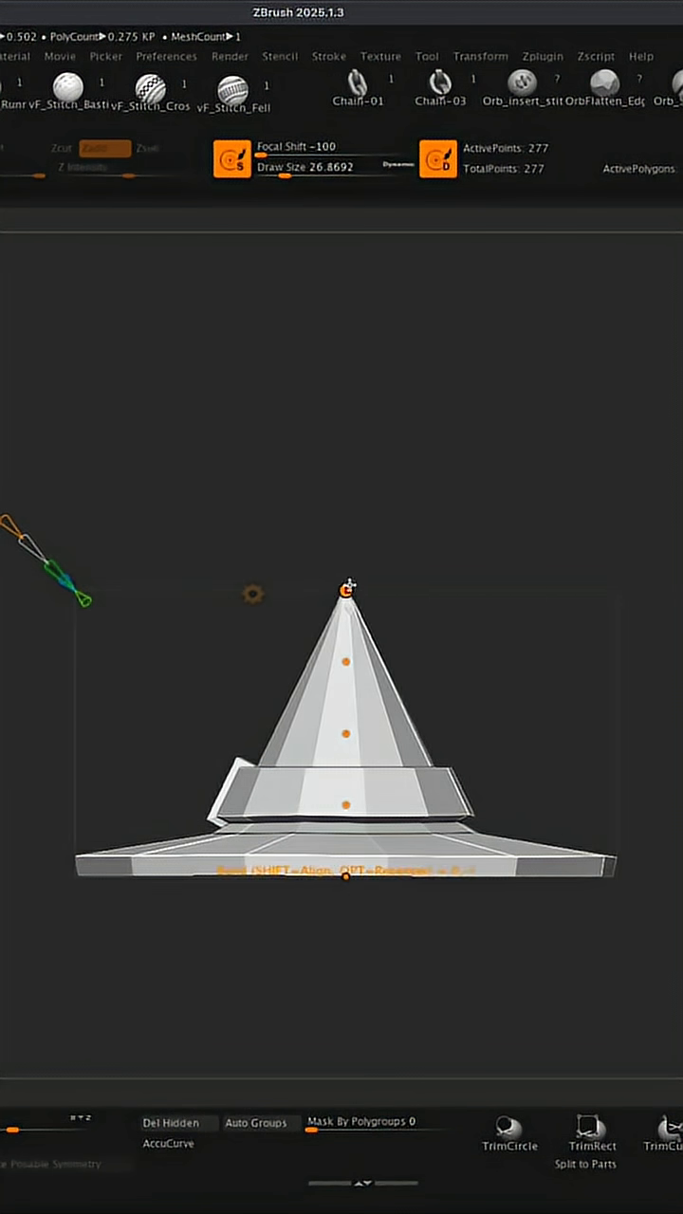
{"action": "left_click_drag", "start_coordinate": [342, 588], "coordinate": [600, 496]}
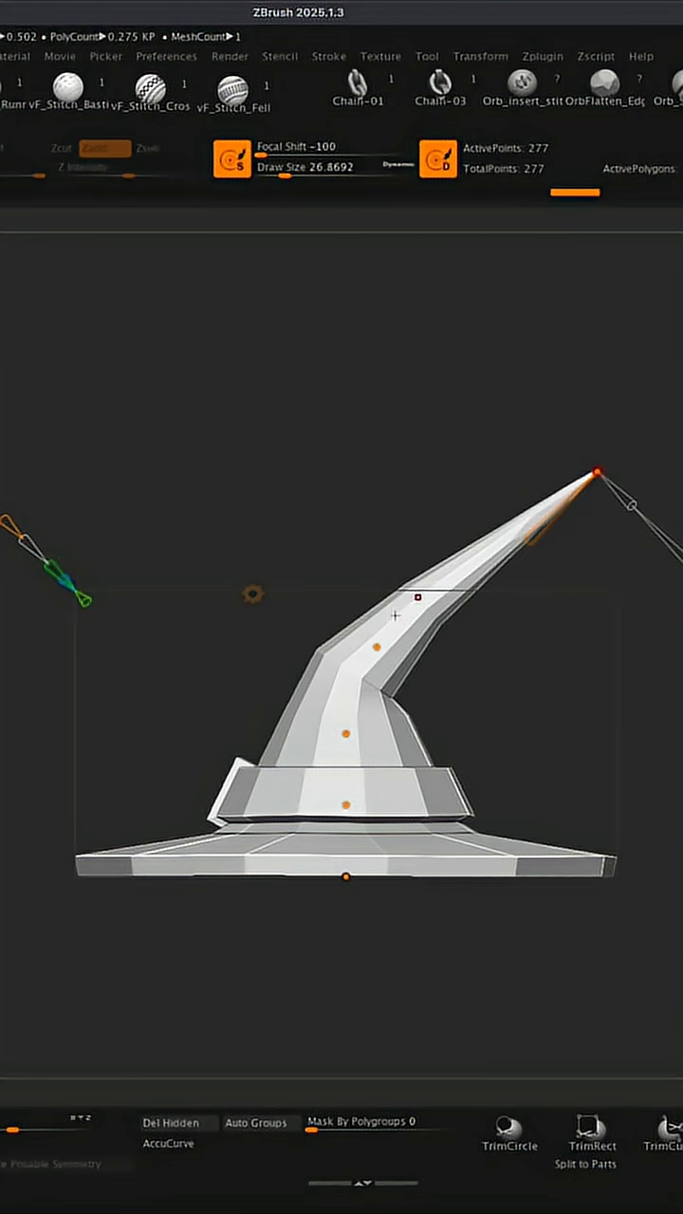